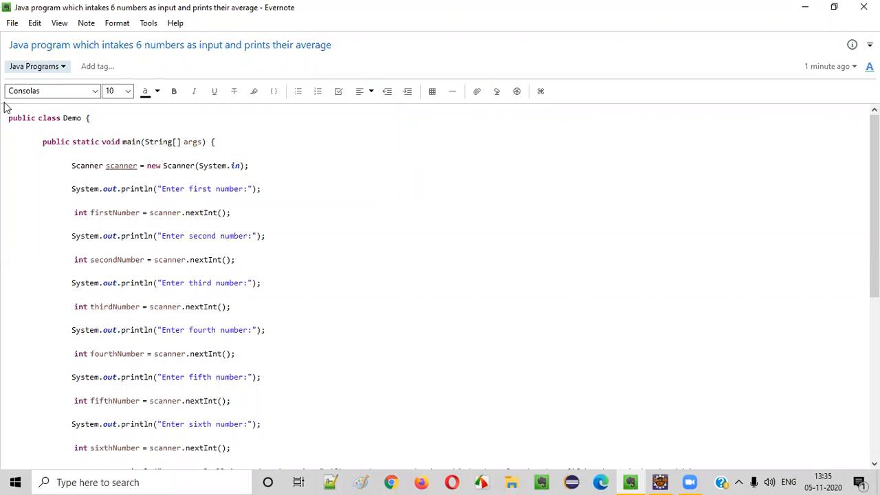
- Declare Scanner scanner = new Scanner(System.in) in main and import java.util.Scanner
double_click(38, 44)
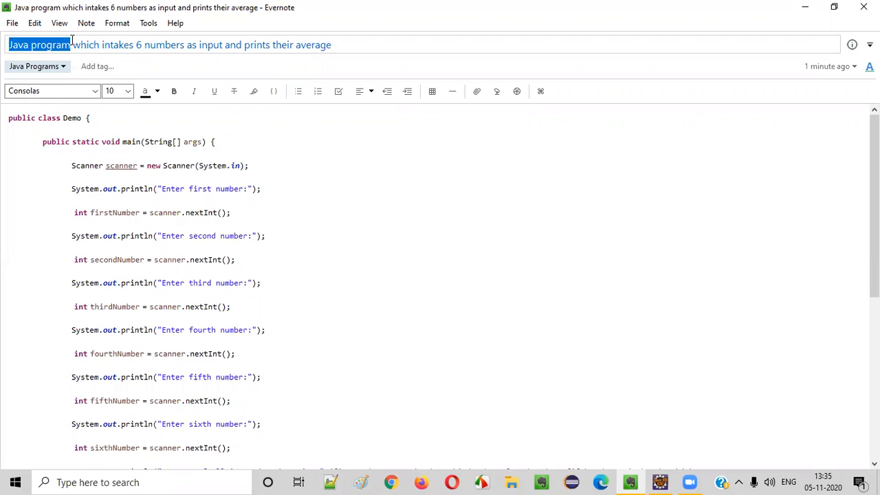
double_click(117, 44)
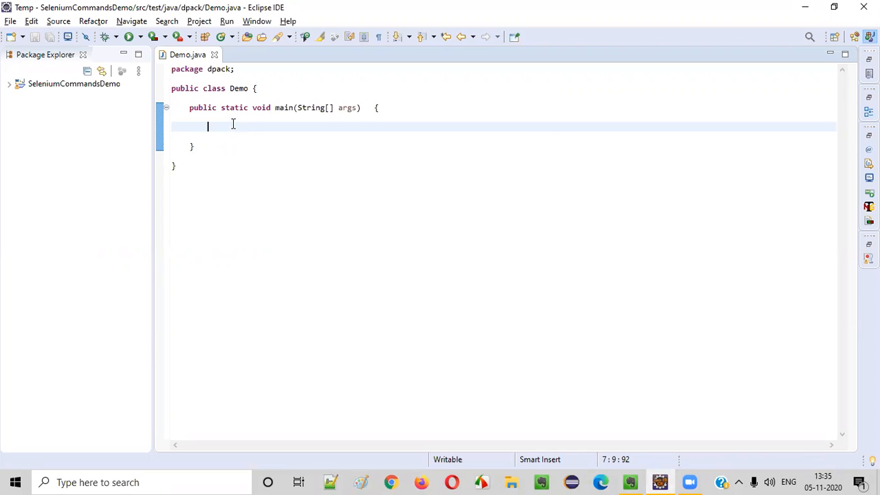
text(Scanner scanner = n)
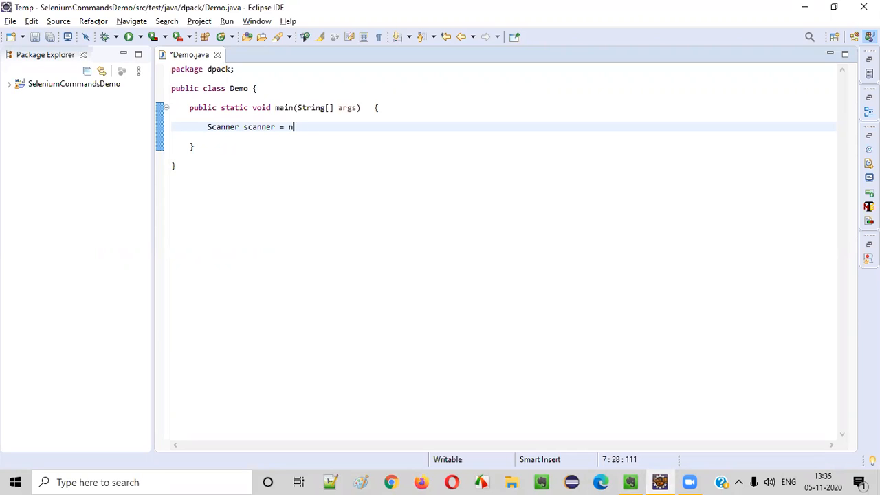
text(ew Sca)
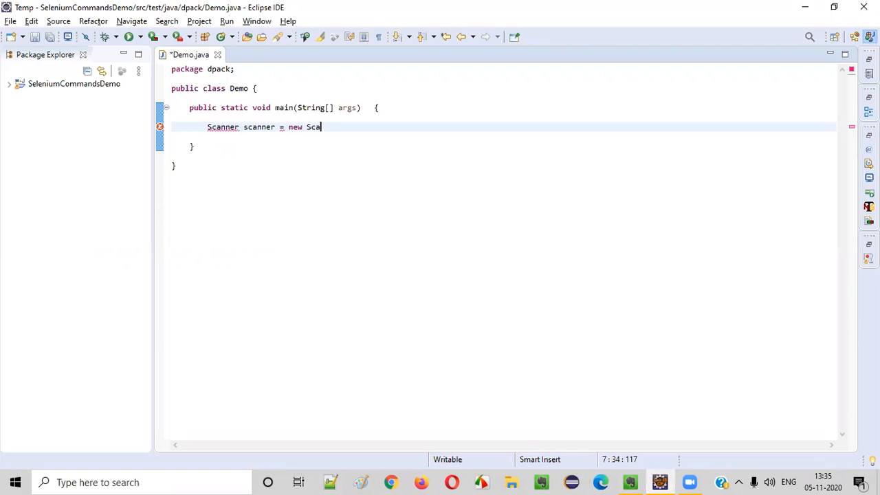
text(nner();)
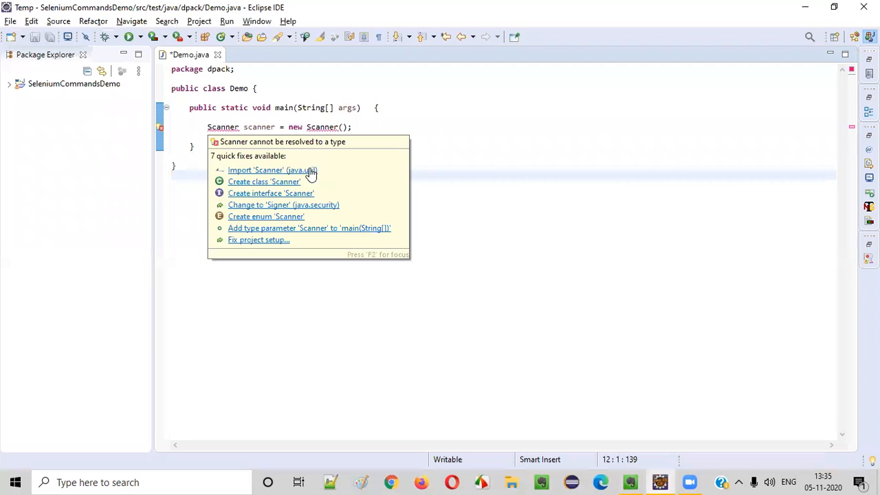
click(272, 171)
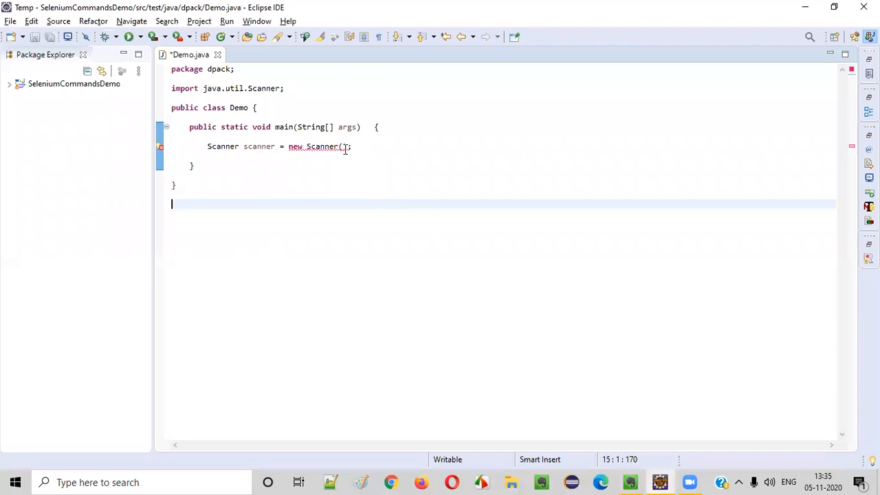
text(System.in)
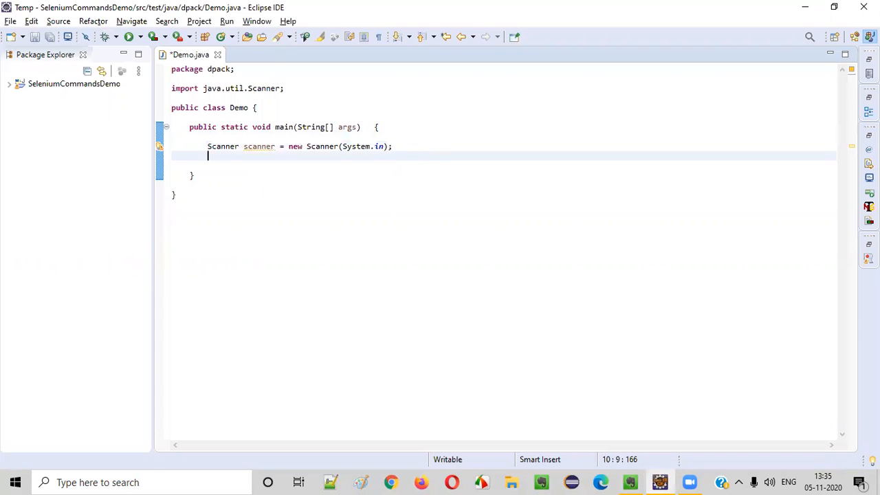
- Print the prompt "Enter first number:" with System.out.println
text(System.out.println();)
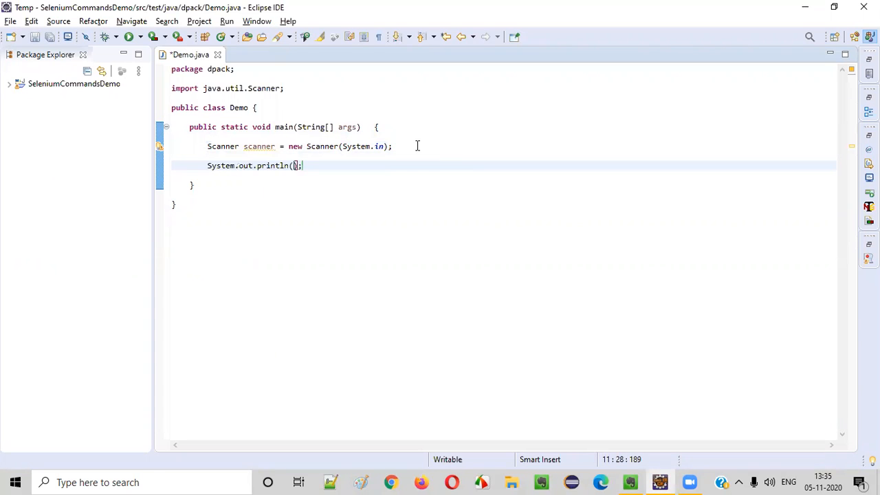
text("Enter first ")
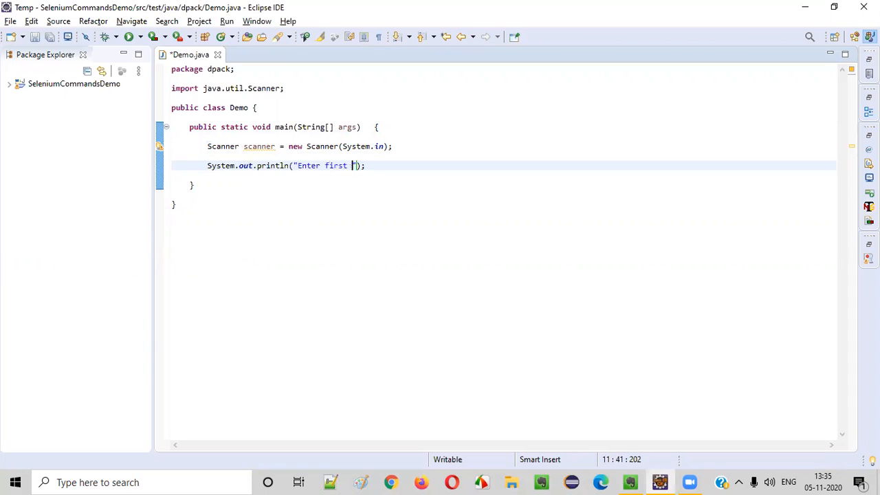
text(number:)
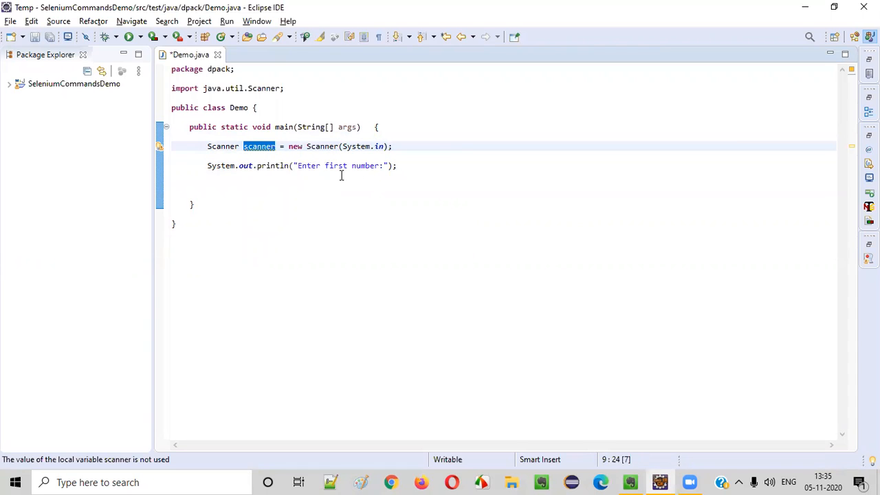
- Store scanner.nextInt() in int firstNum and begin the next println
text(scanner)
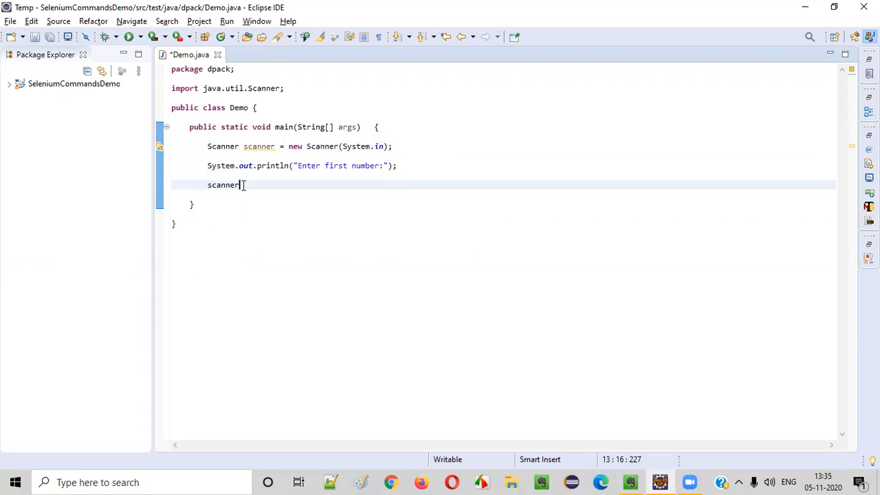
text(.nextInt()
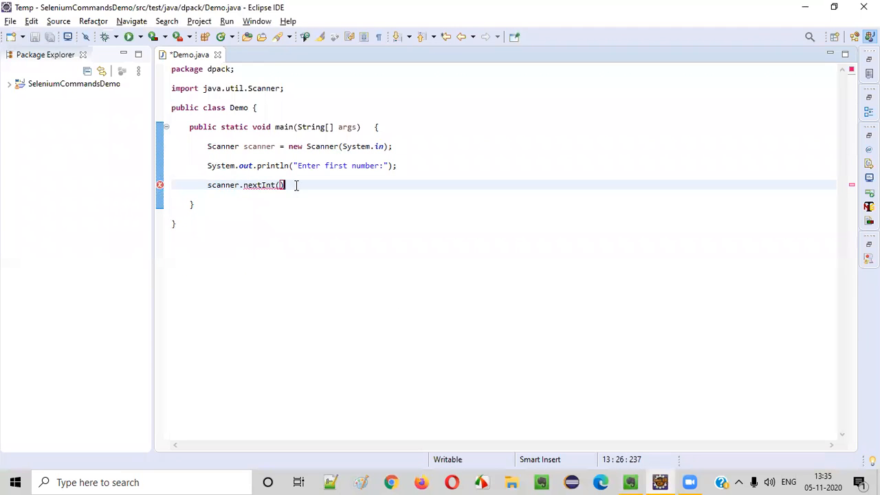
text(;)
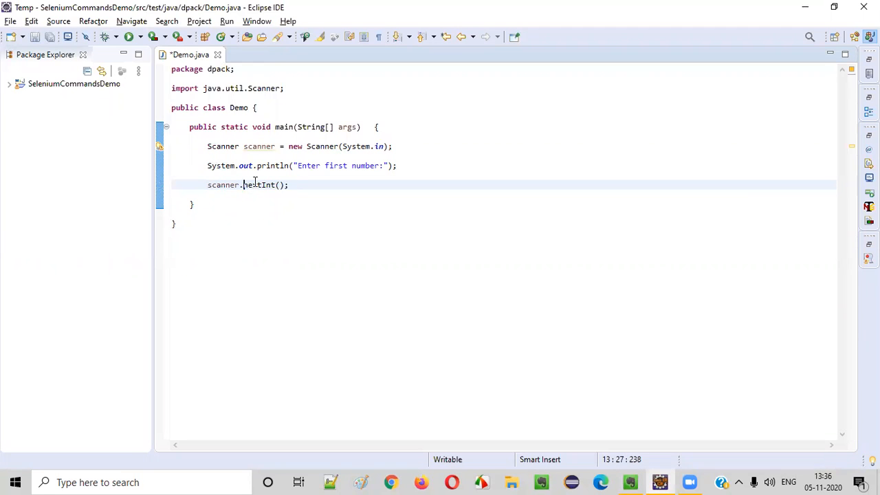
click(208, 184)
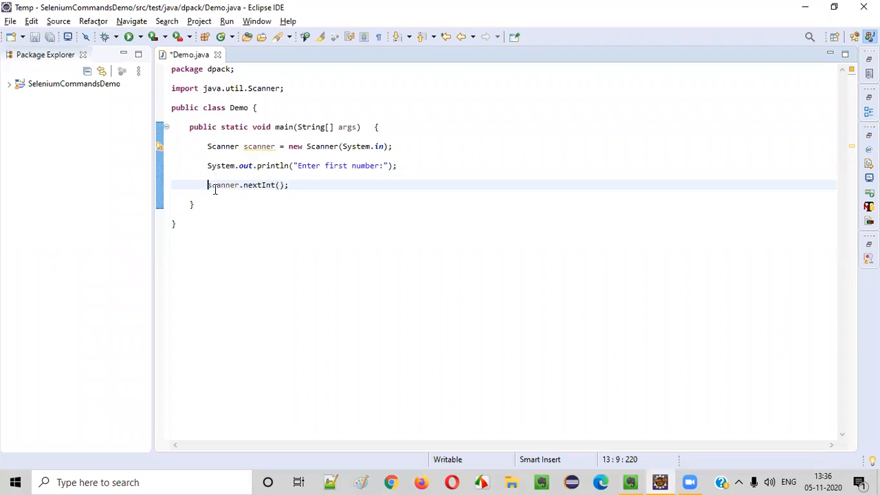
text(firstNum =)
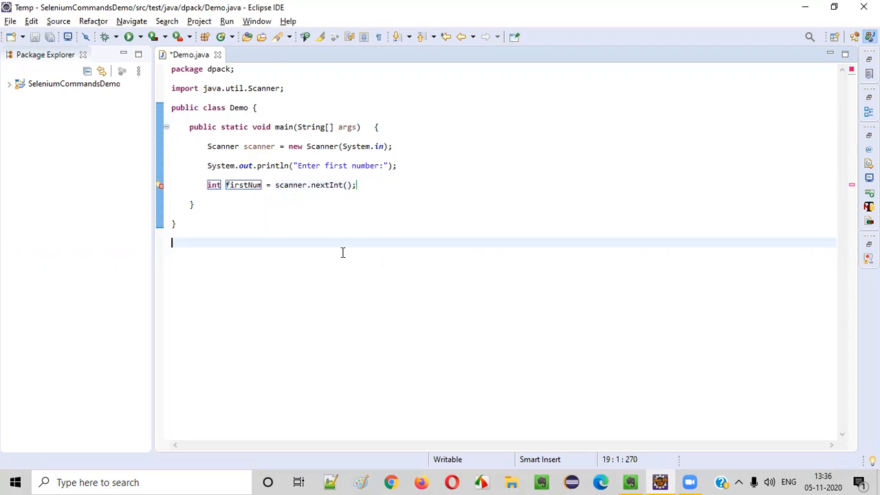
text(System.out.println();)
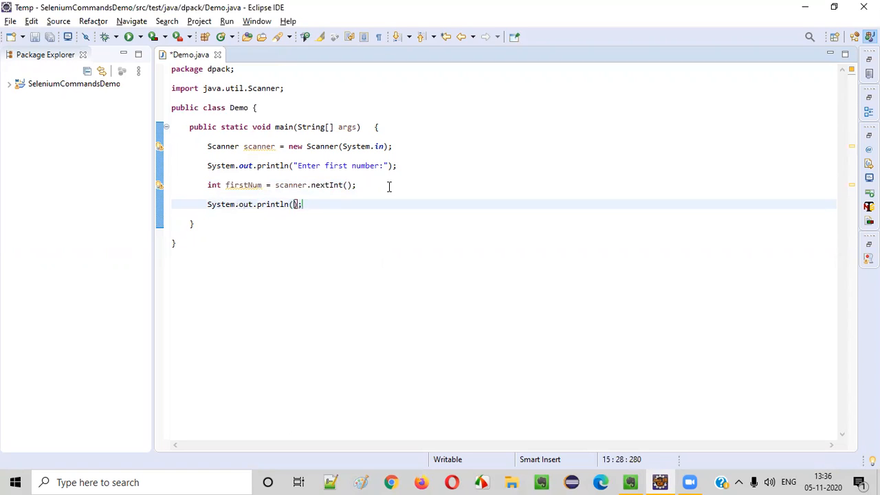
- Prompt "Enter second number:" and read scanner.nextInt() into local variable secondNum
text("Enter second number:)
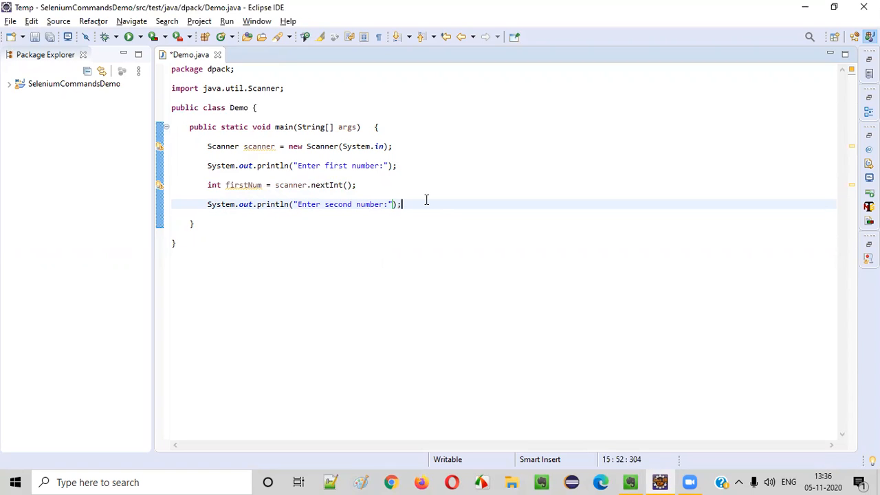
text(scanne)
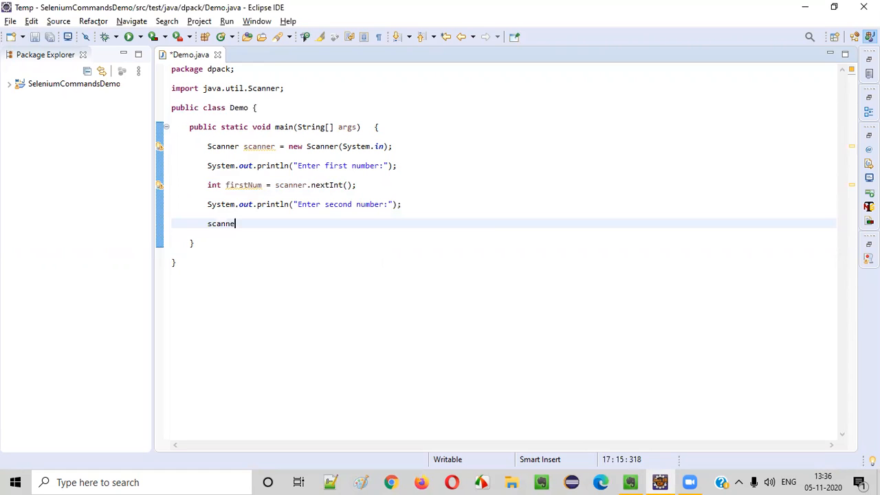
text(r.n)
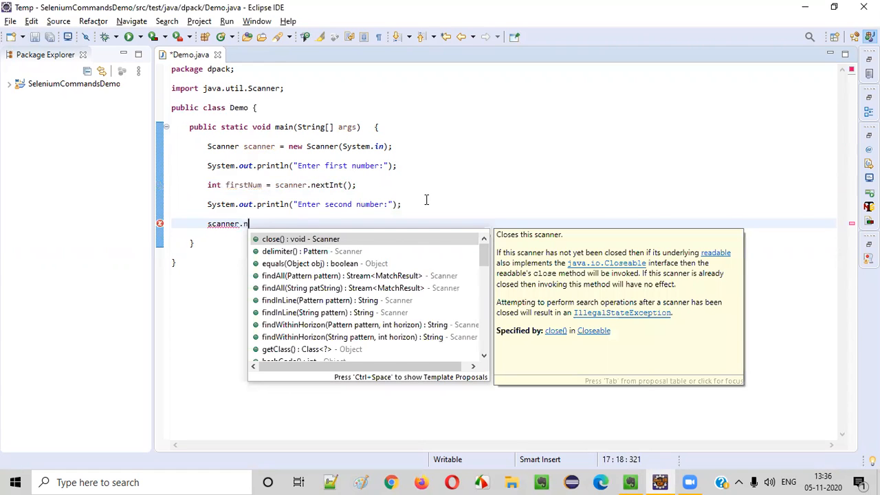
text(extInt();)
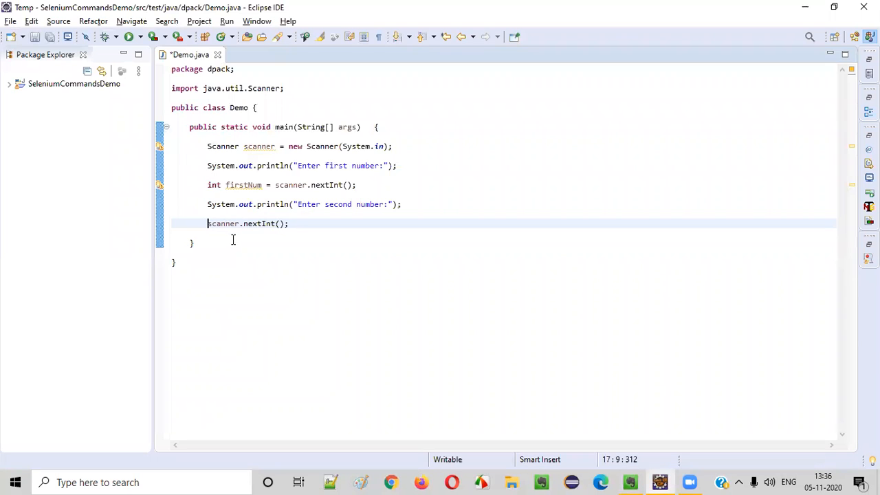
text(secondNum =)
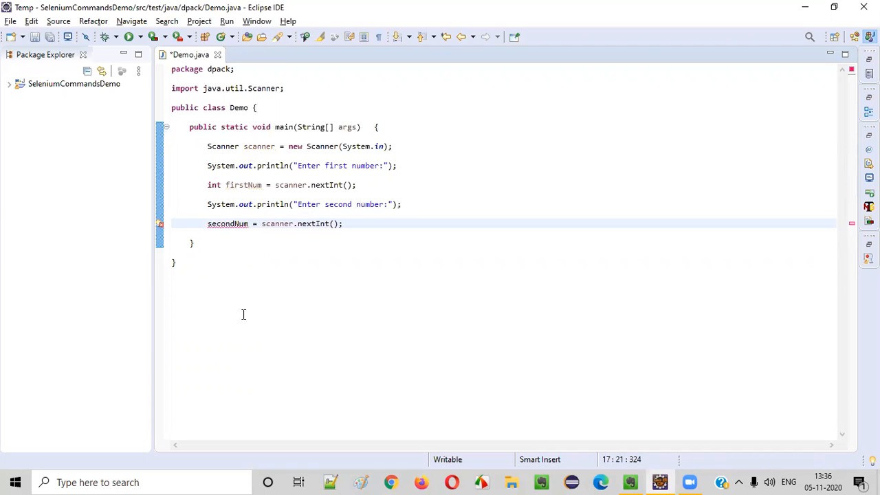
click(227, 223)
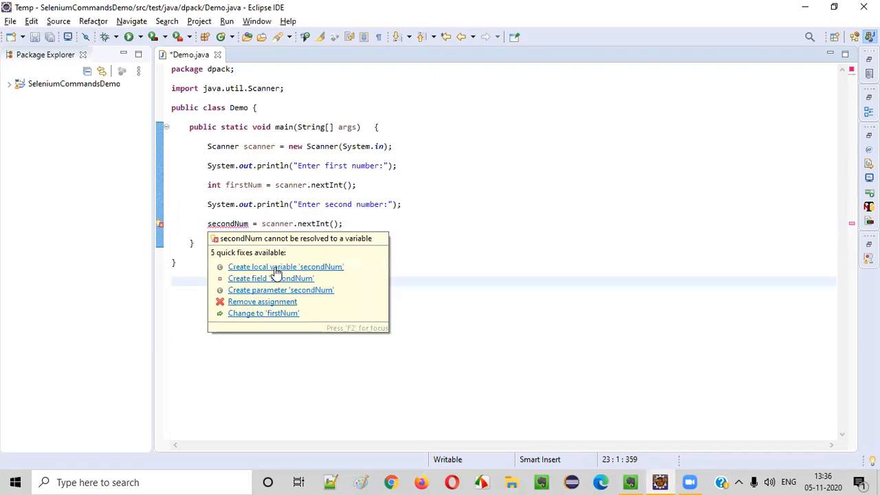
click(284, 266)
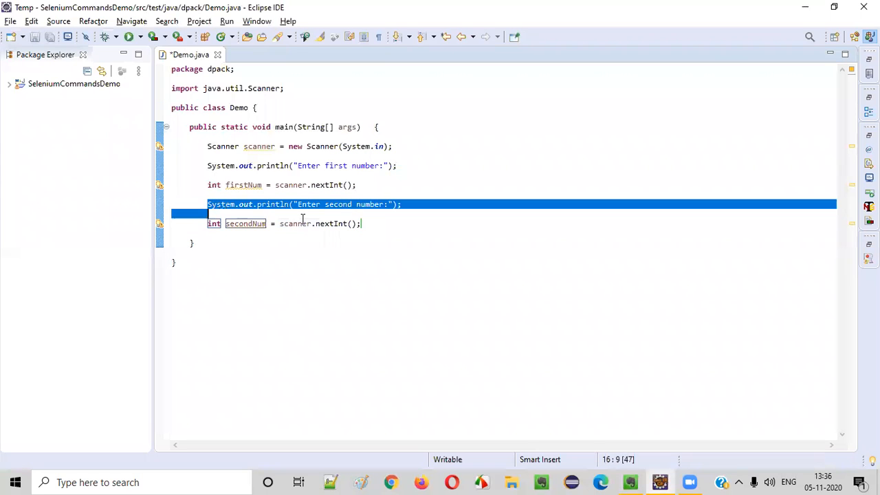
- Paste the second prompt and nextInt pair four more times below the original
click(363, 222)
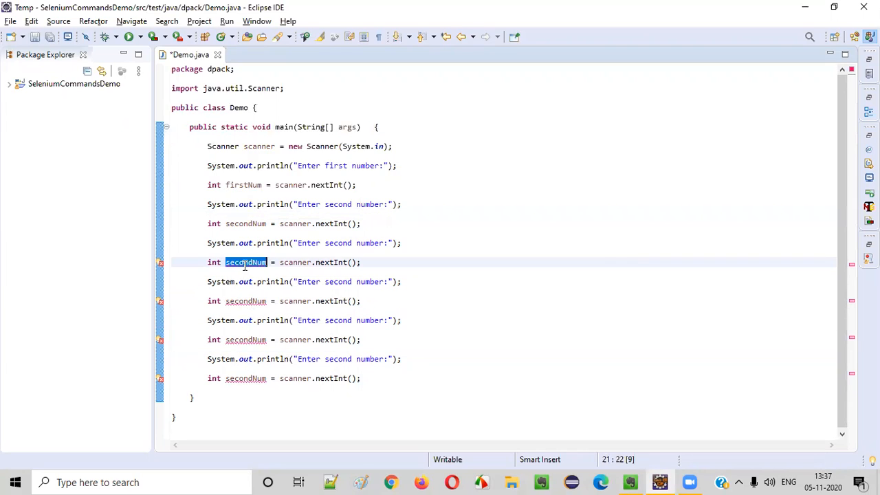
- Rename the copies to prompt for third and forth numbers into thirdNum and forthNum
text(thirdN)
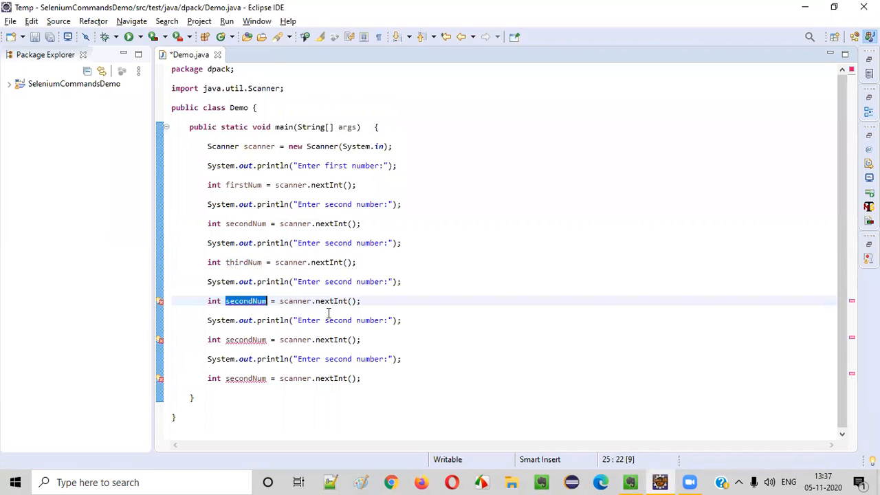
double_click(338, 242)
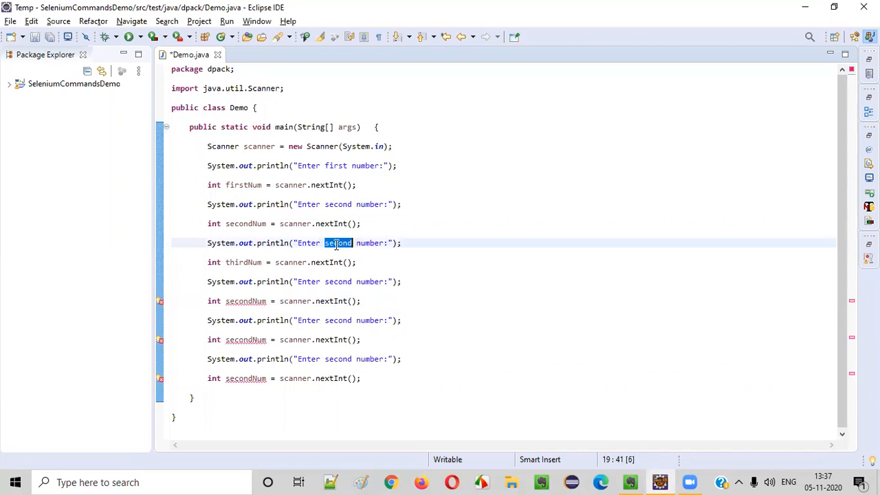
text(third)
click(503, 281)
text(forth)
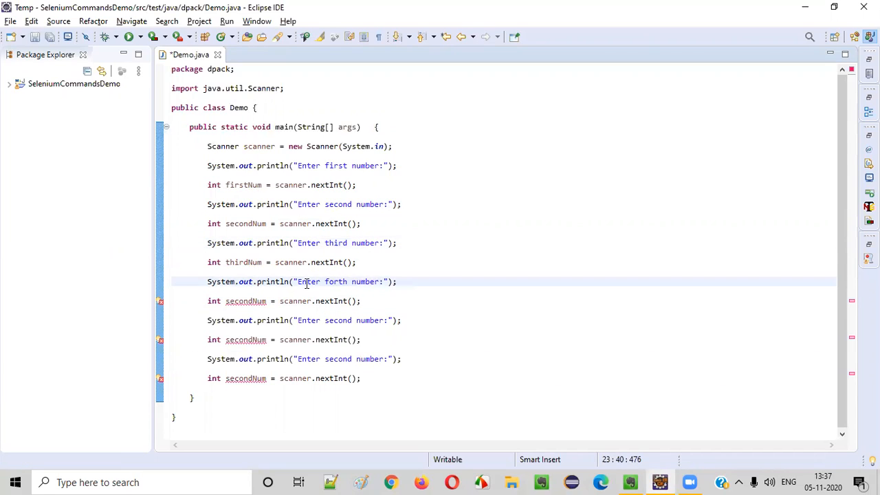
double_click(245, 299)
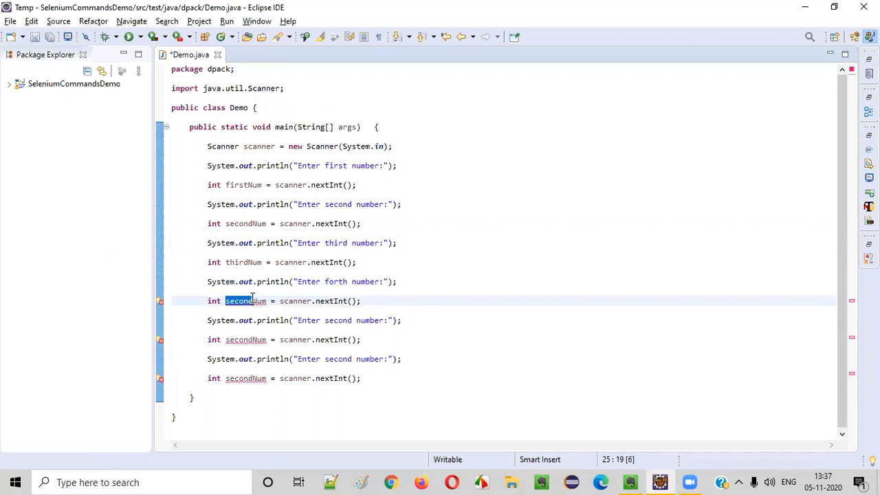
text(forthNum)
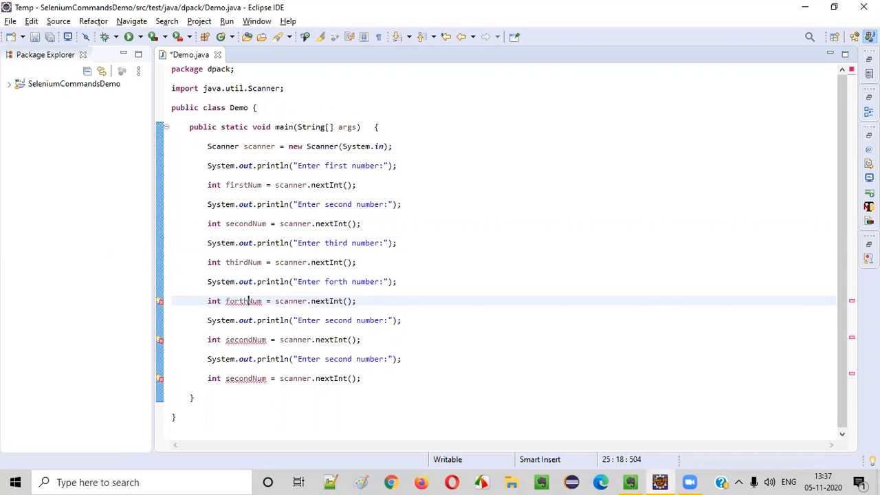
- Rename the remaining copies to fifth and sixth into fifthNum and sixthNum, starting a //Logic comment
text(fif)
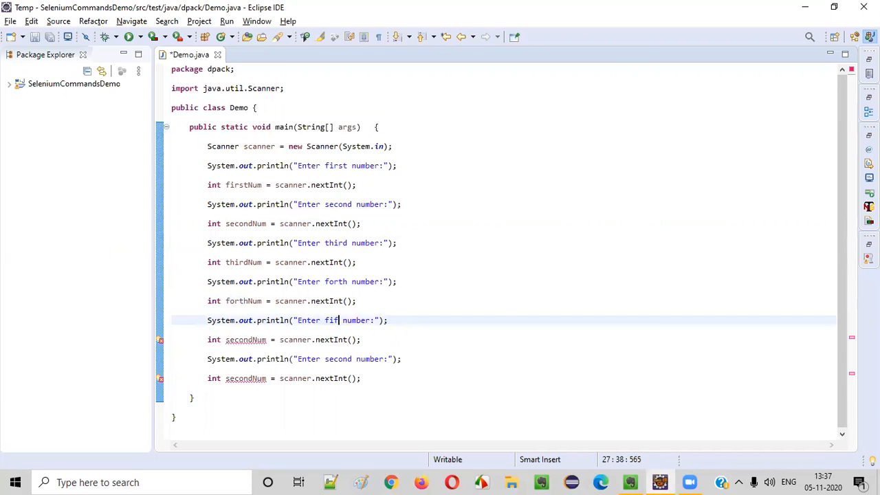
text(th)
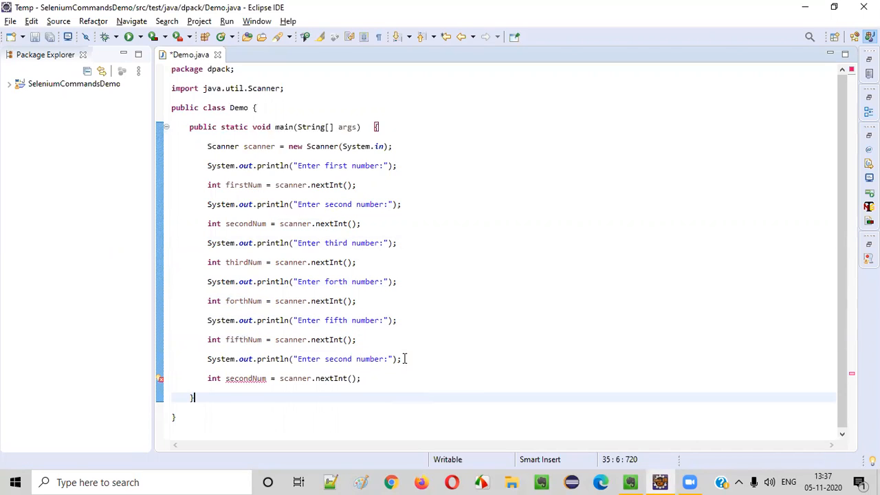
text(seix)
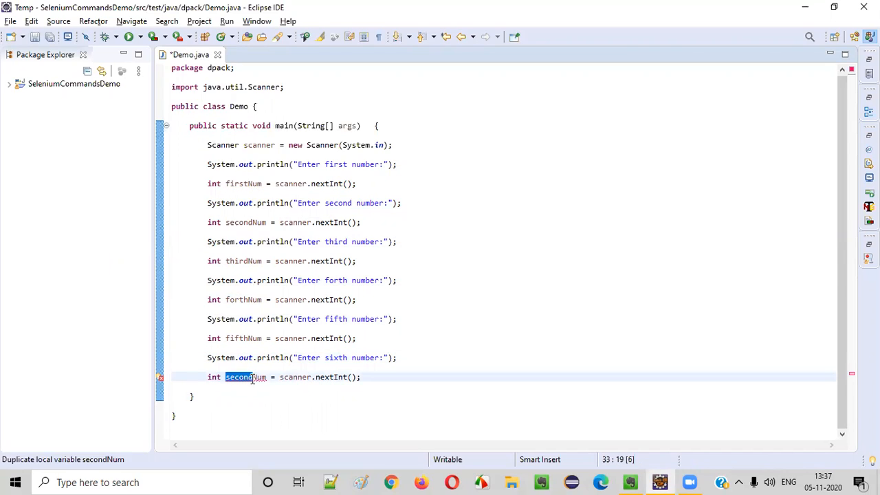
text(sixthNum)
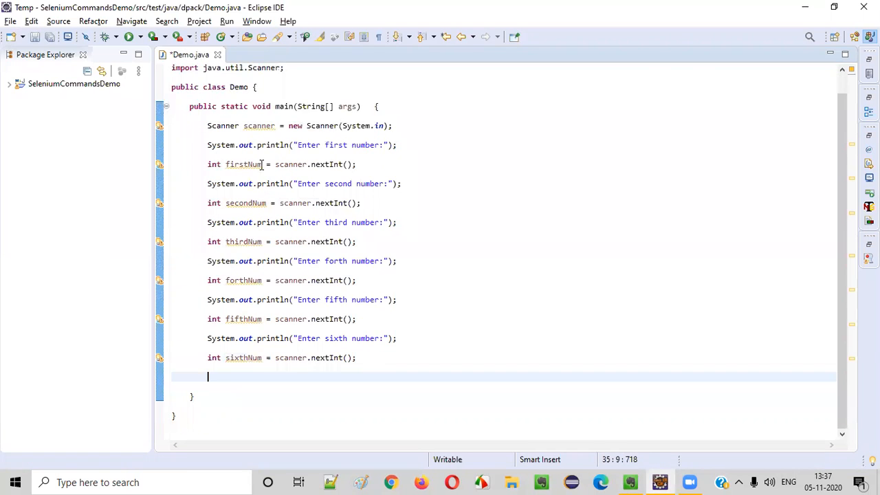
mouse_move(258, 373)
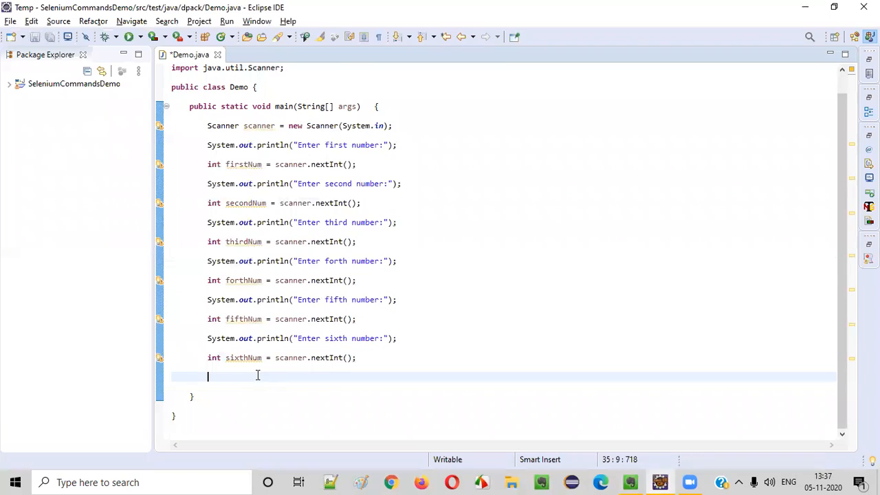
text(//Logic f)
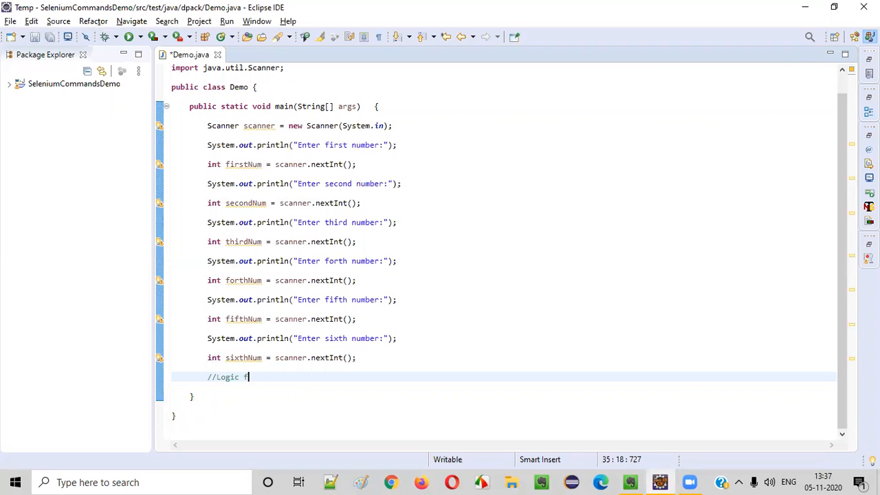
- Write the comment "Logic for finding the average of all inputed numbers" and begin a println
text(or findin)
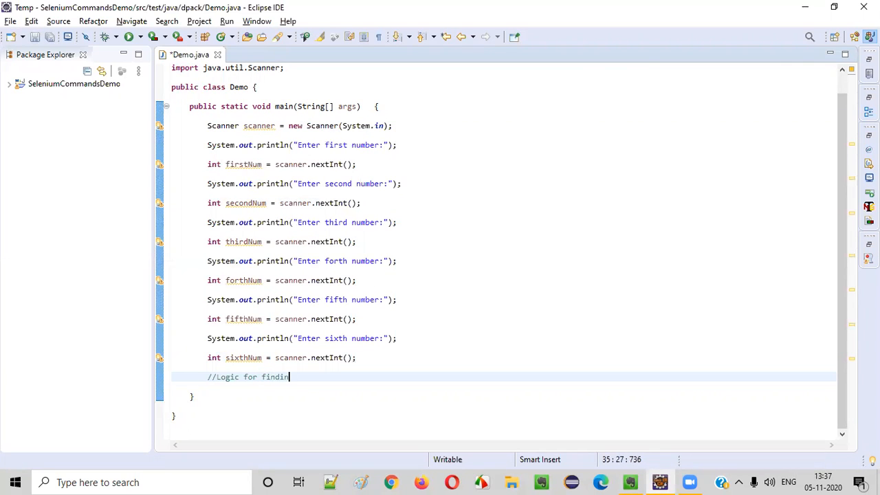
text(g the average of above)
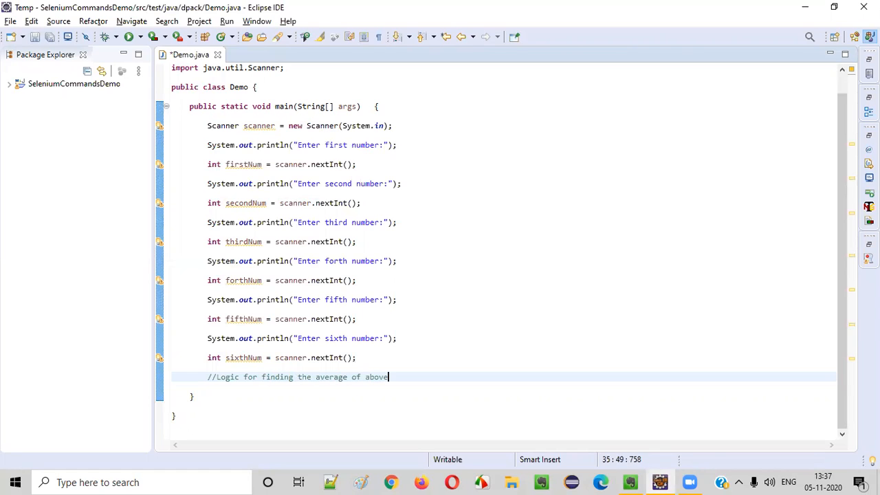
text(all inputed)
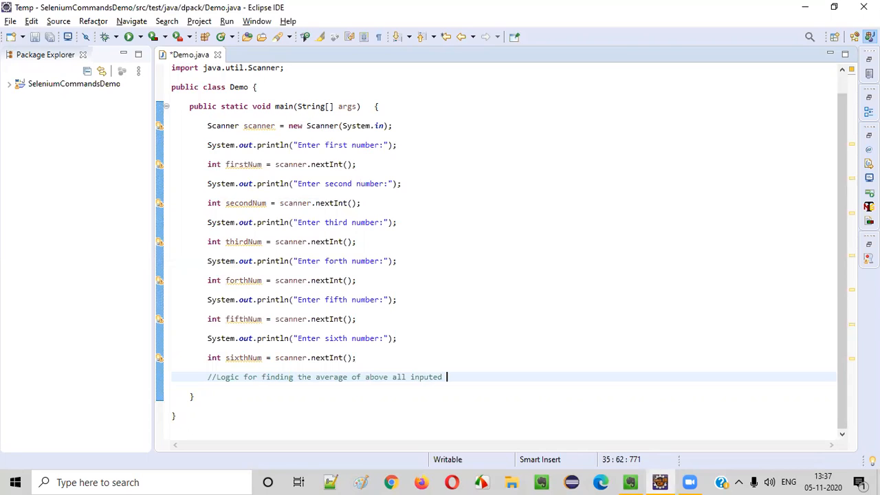
text(numbers)
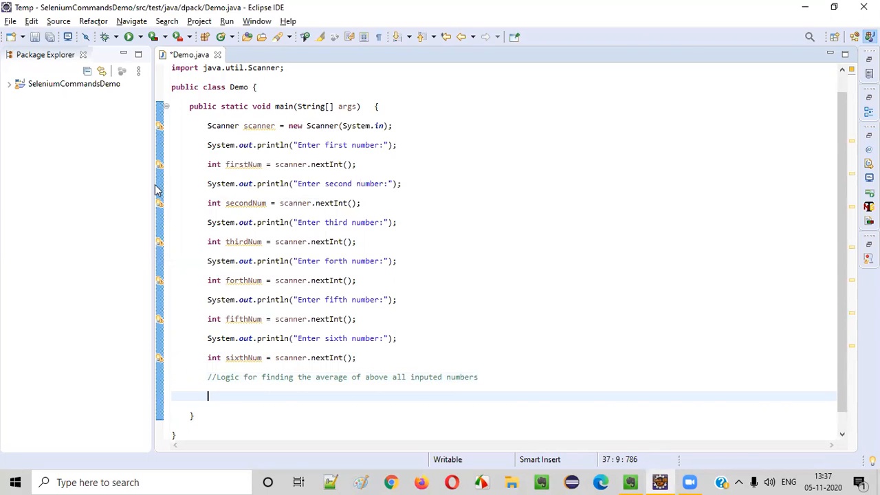
text(Sysout)
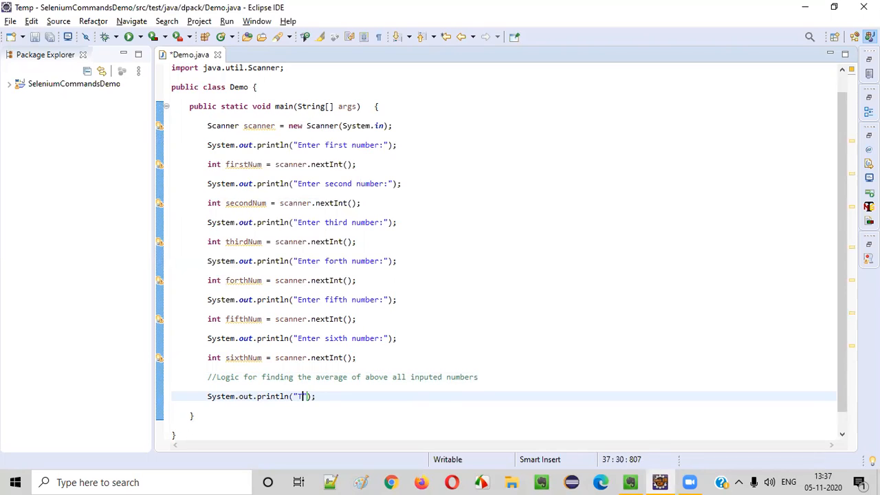
- Write the average message and start the sum (firstNum+secondNum in parentheses
text(he avar)
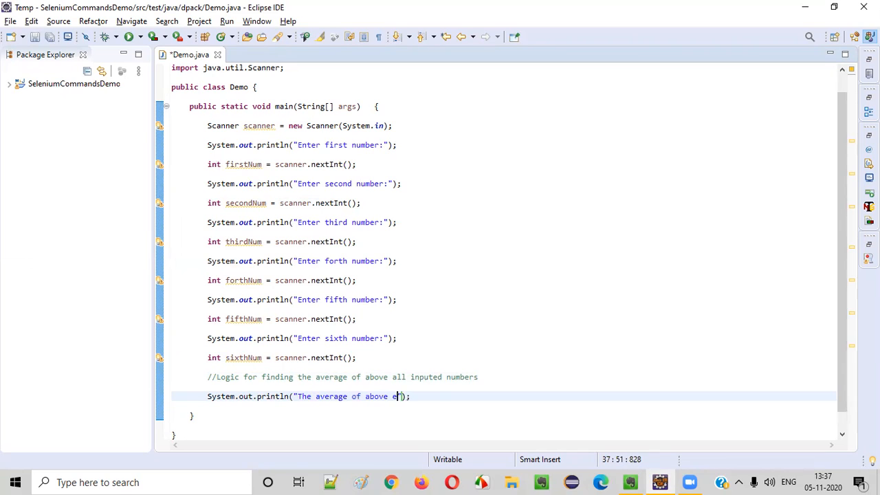
text(inputed 6 numbers is:)
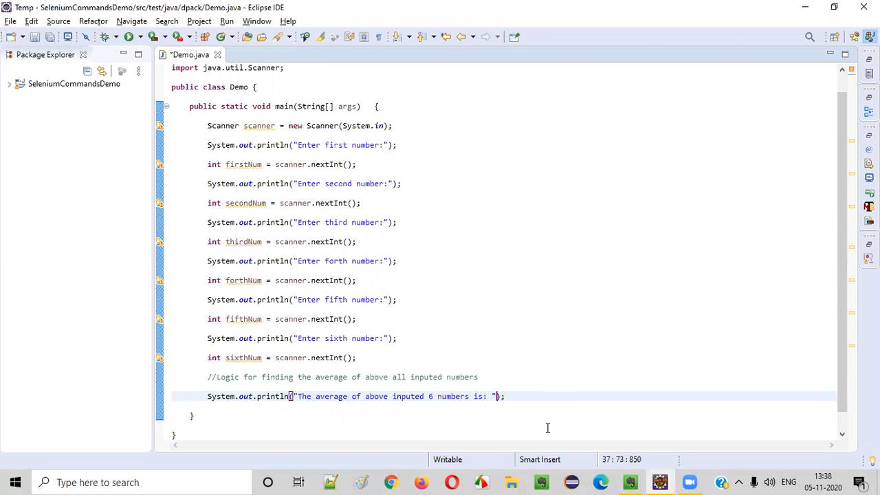
text(+)
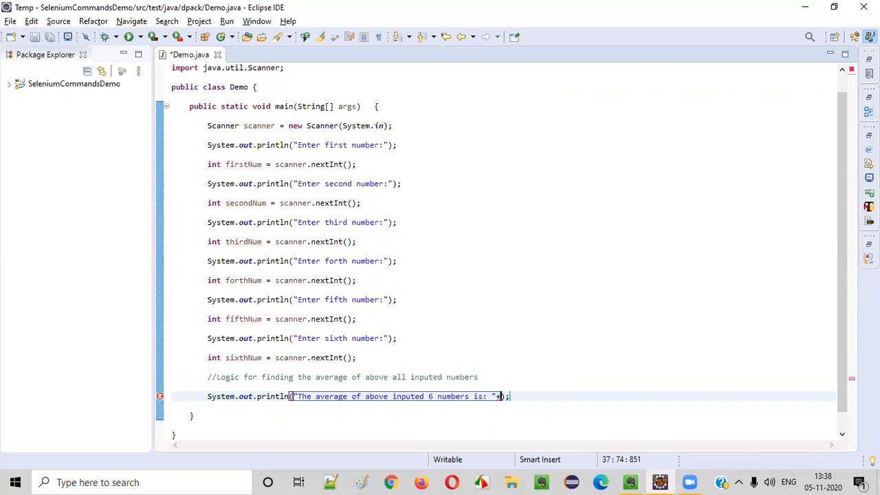
text(())
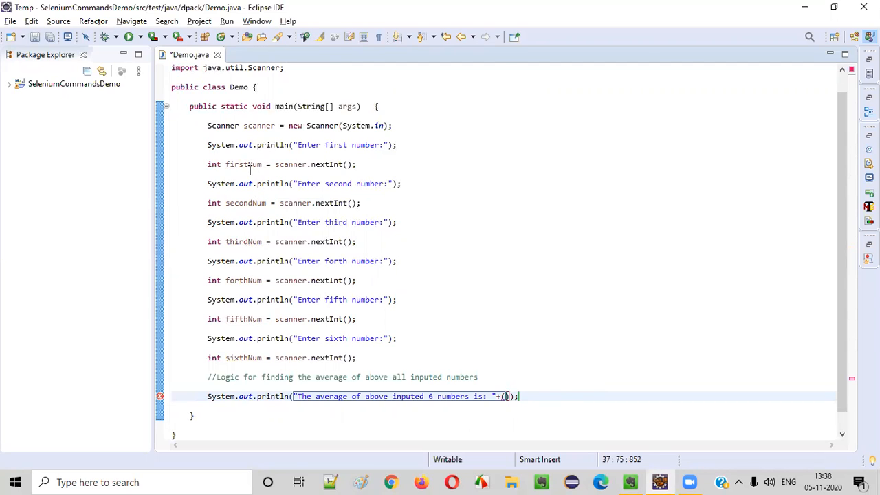
double_click(242, 164)
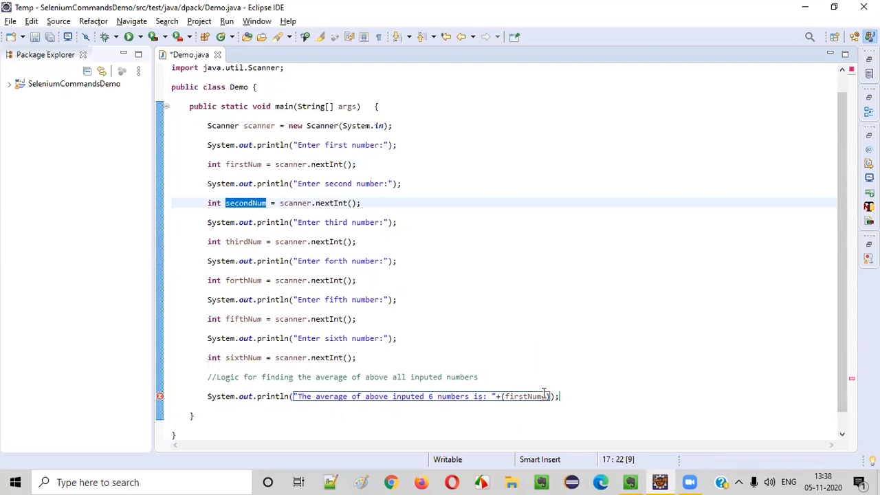
text(+secondNum)
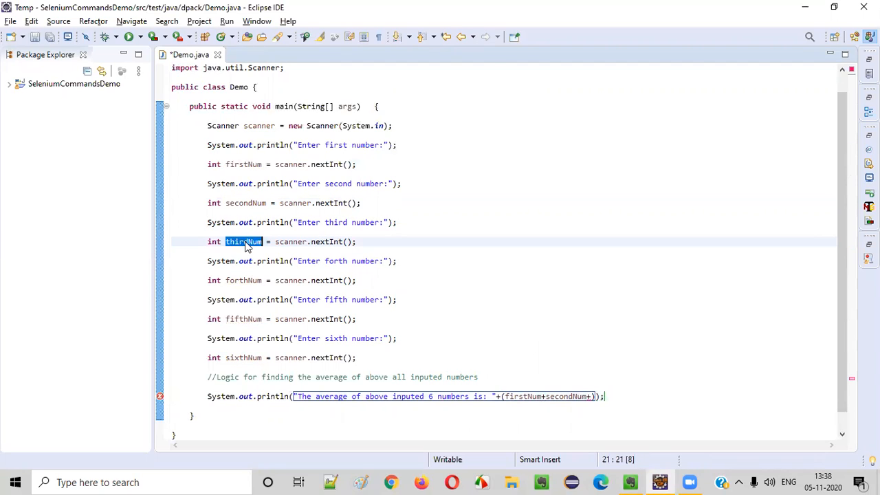
- Add thirdNum through sixthNum to the sum and divide the total by 6
text(+thirdNum)
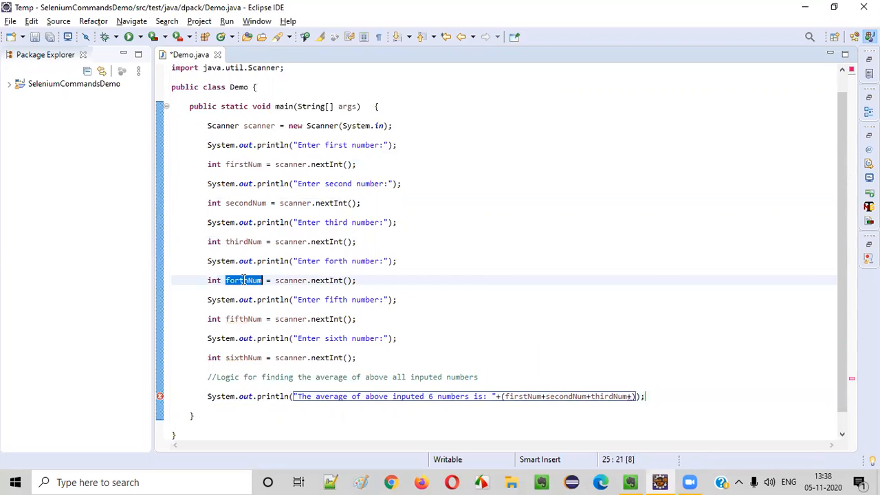
text(+forthNum+fifthNum+)
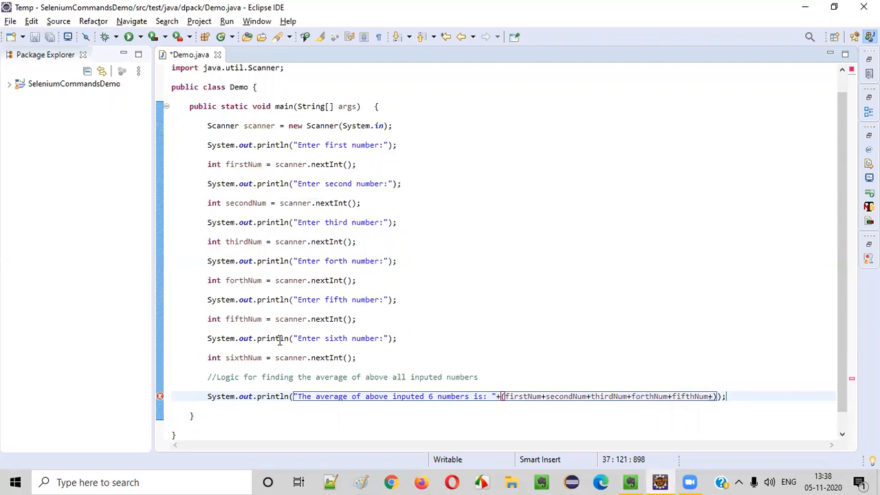
double_click(242, 357)
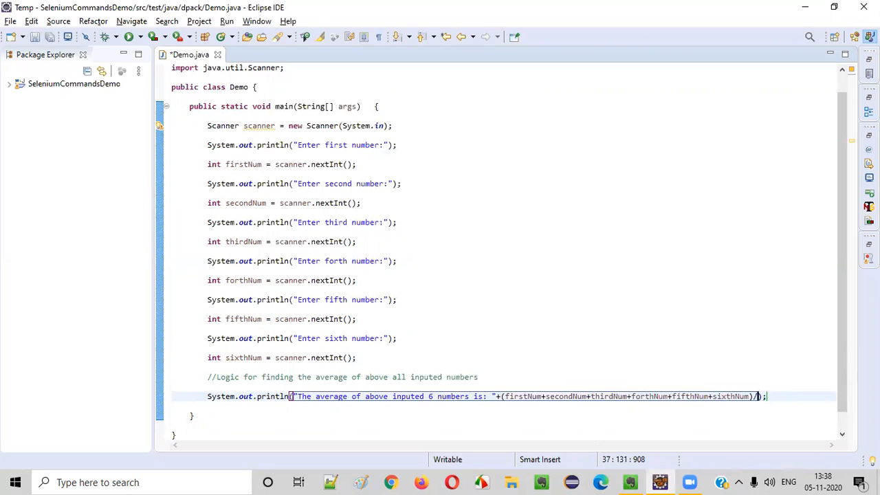
text(/6)
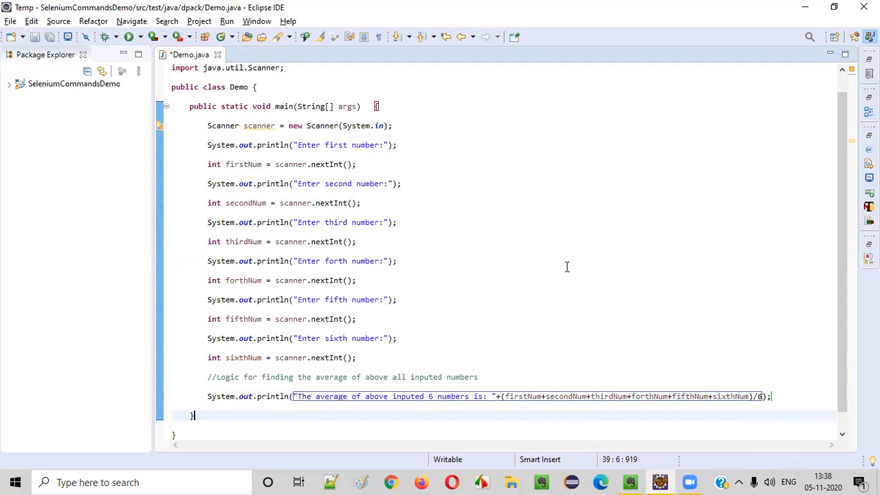
mouse_move(266, 124)
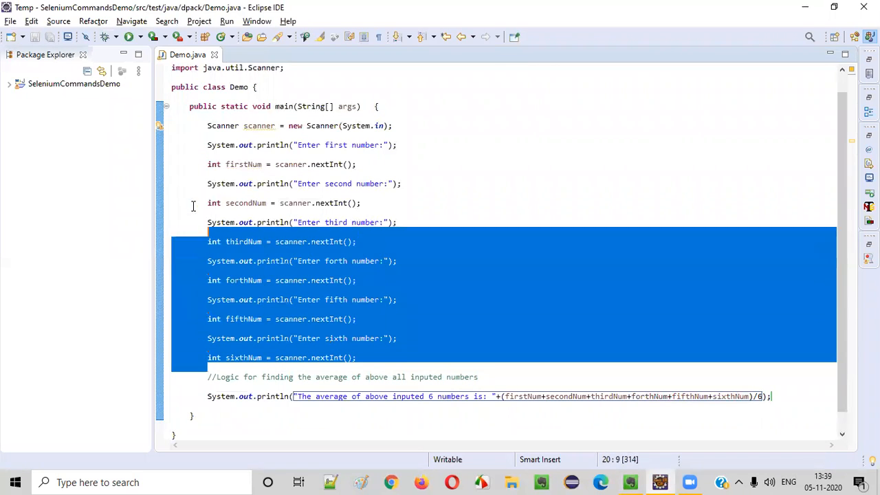
- Add scanner.close() right after reading sixthNum and save Demo.java
click(266, 125)
text(scanner.close();)
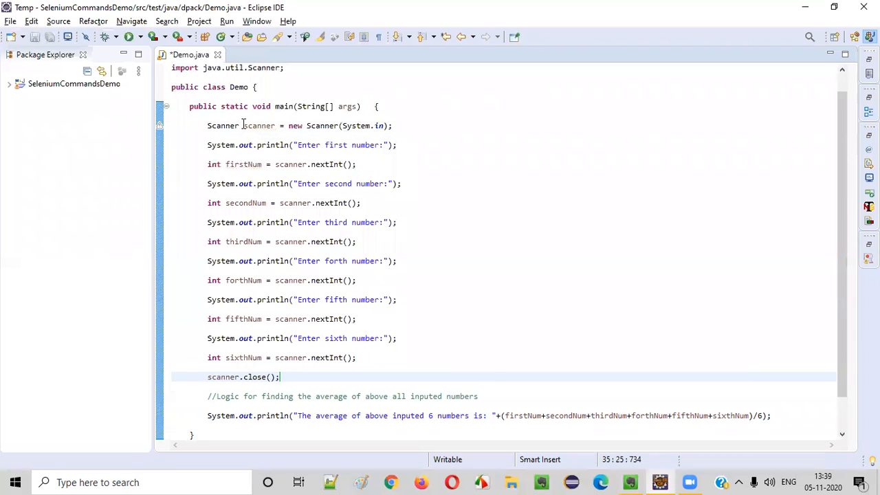
click(209, 376)
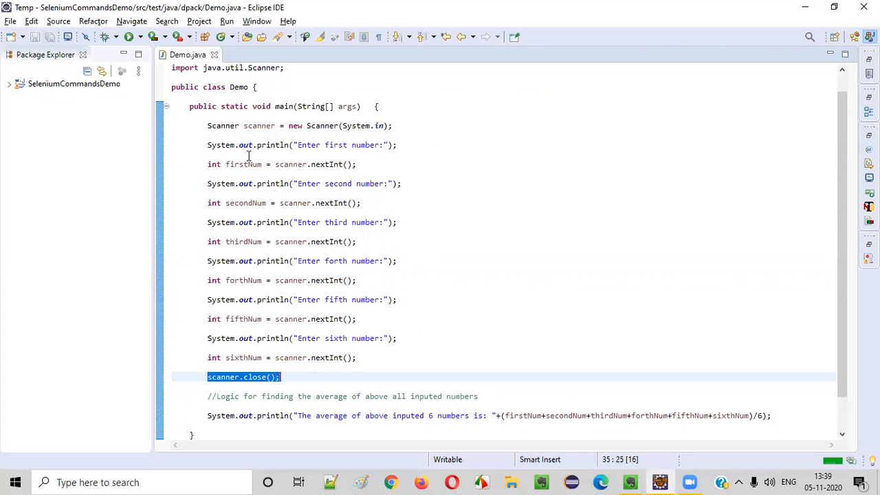
click(435, 204)
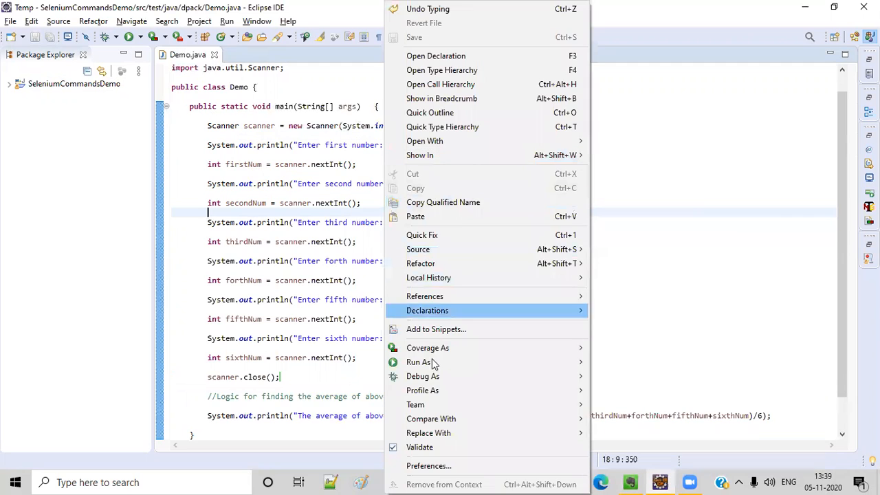
- Run as Java Application and enter six numbers, getting the truncated average 3
click(418, 363)
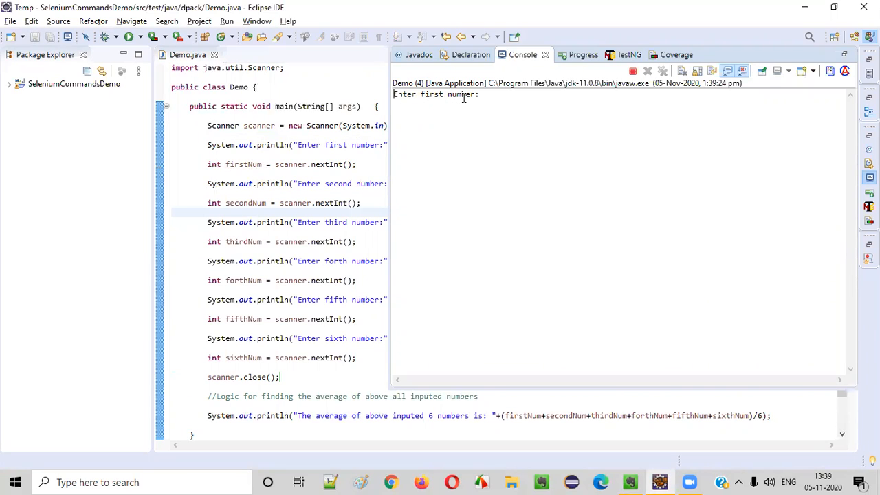
text(5)
text(6)
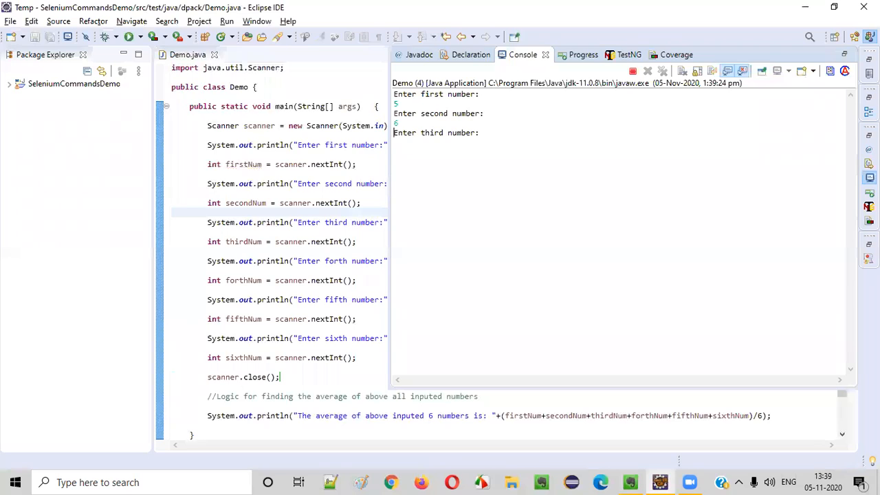
text(2)
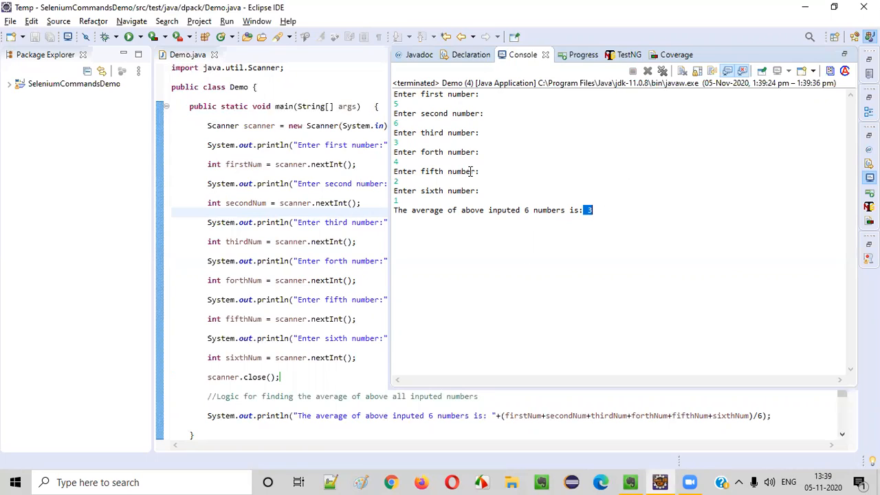
mouse_move(691, 246)
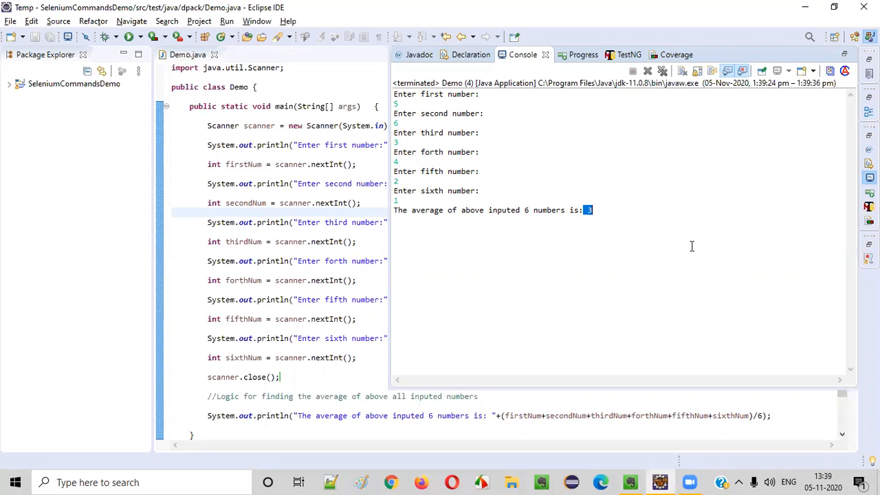
mouse_move(731, 414)
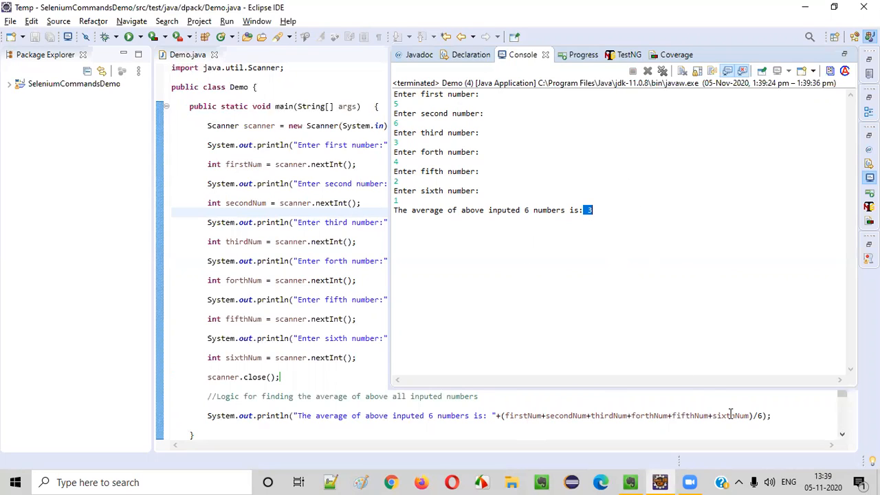
- Change the divisor to 6.0 and rerun the program as a Java Application
text(.0)
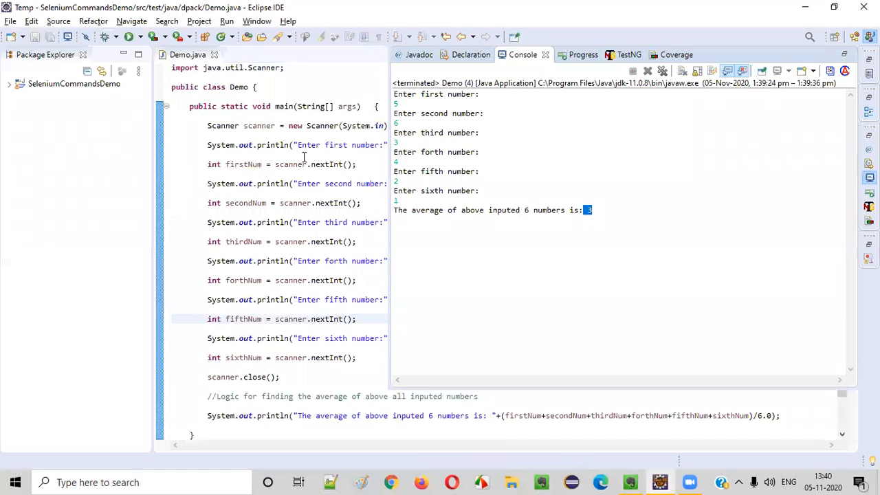
right_click(275, 319)
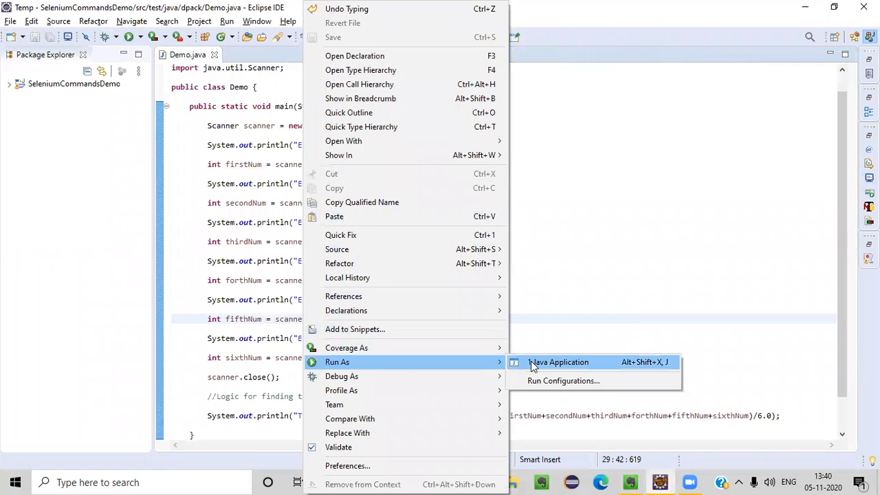
click(558, 363)
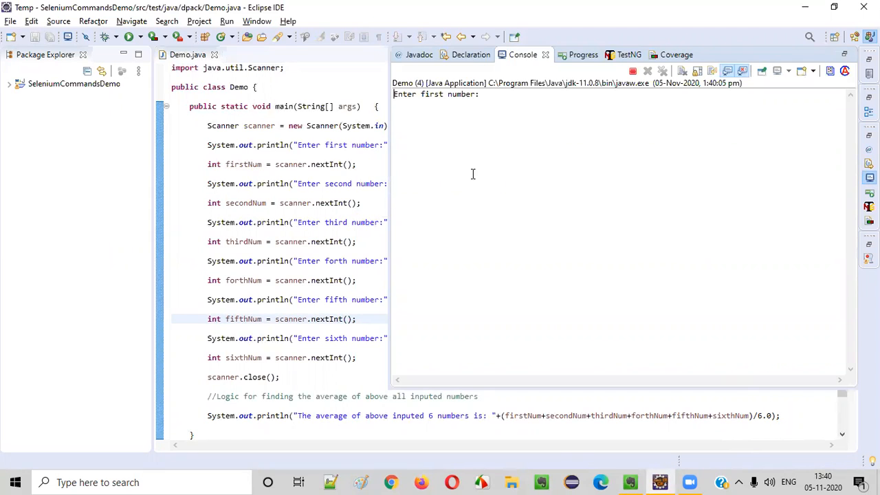
- Enter six numbers in the console and select the printed average 3.5
text(5)
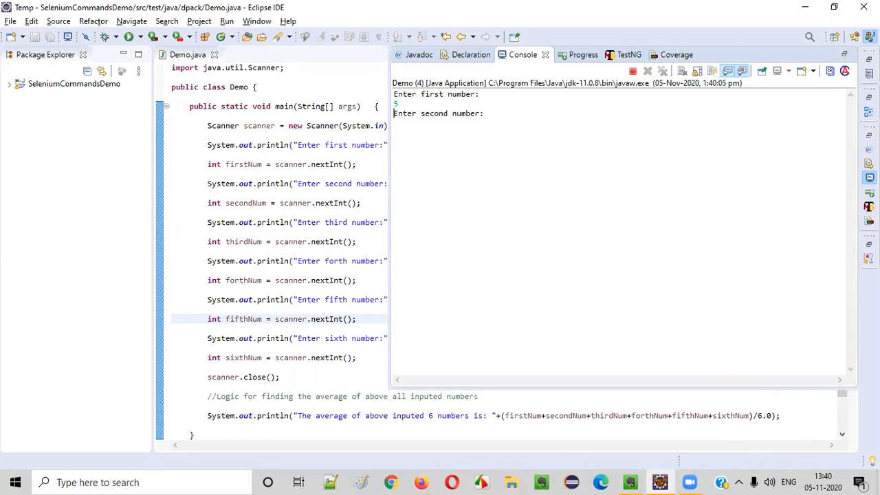
text(4)
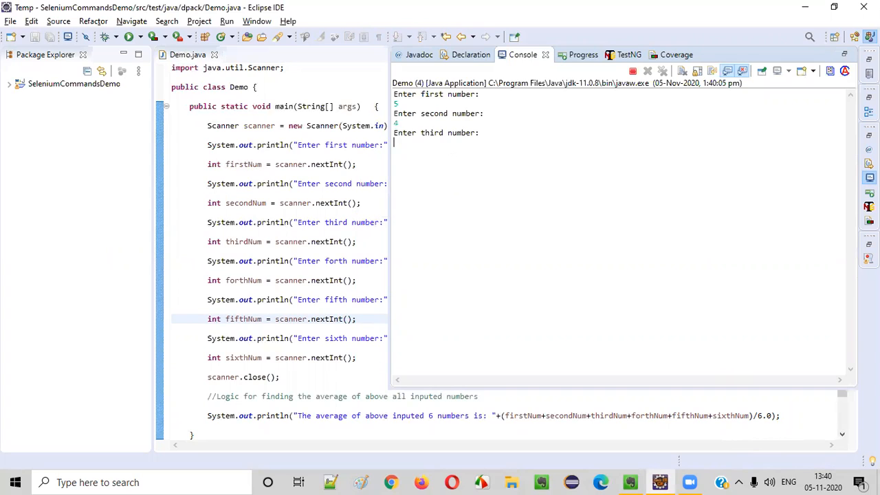
text(2)
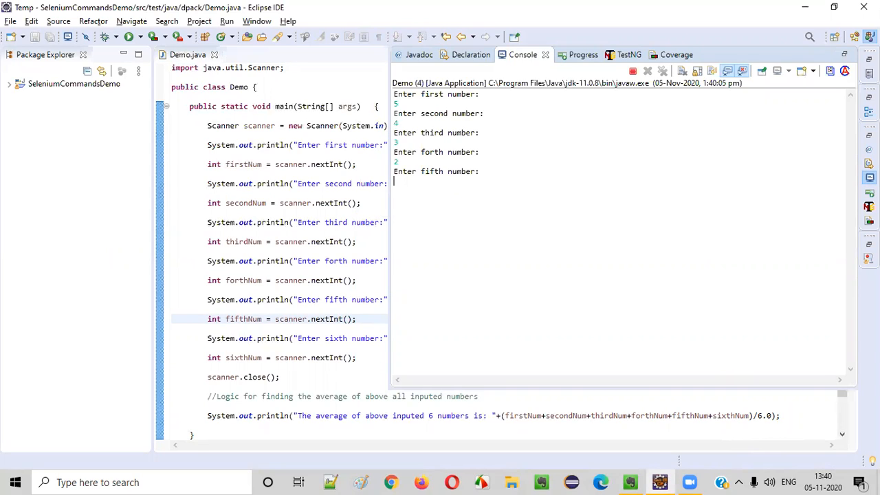
text(1)
text(6)
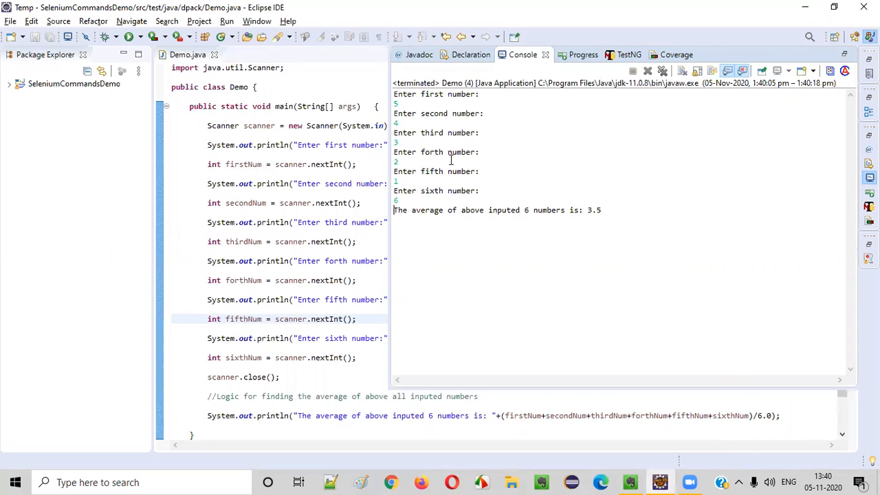
drag(507, 209, 561, 208)
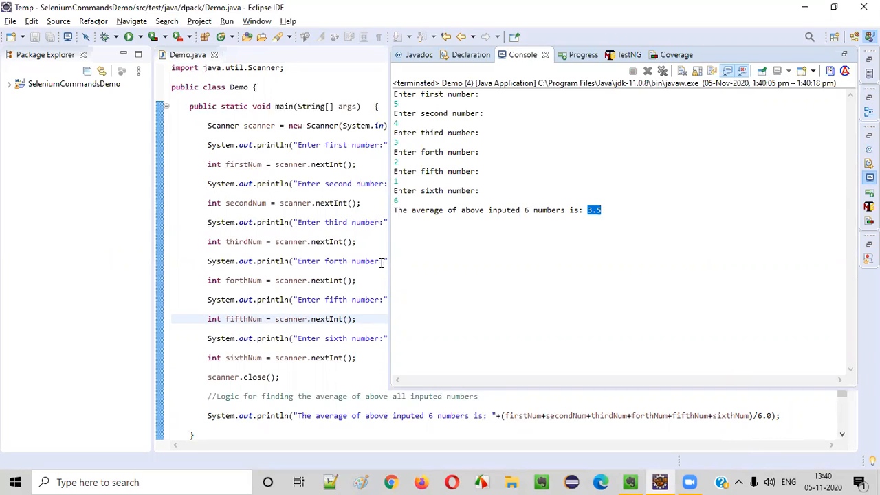
mouse_move(260, 149)
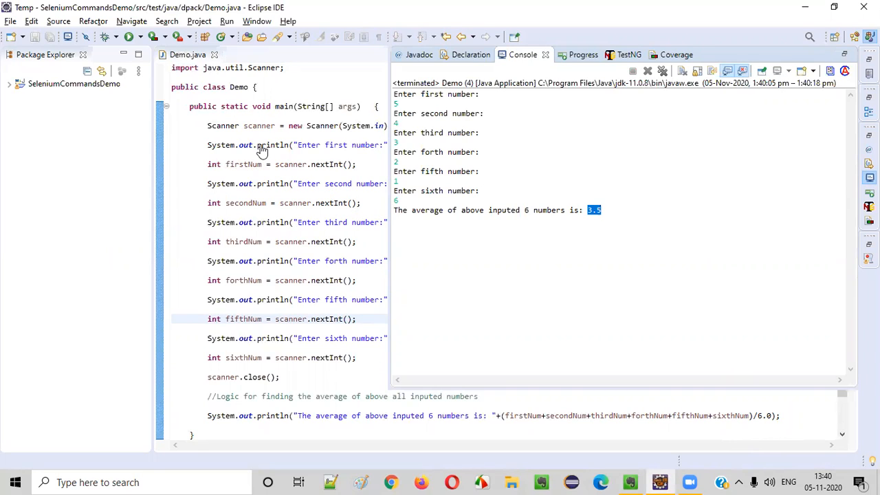